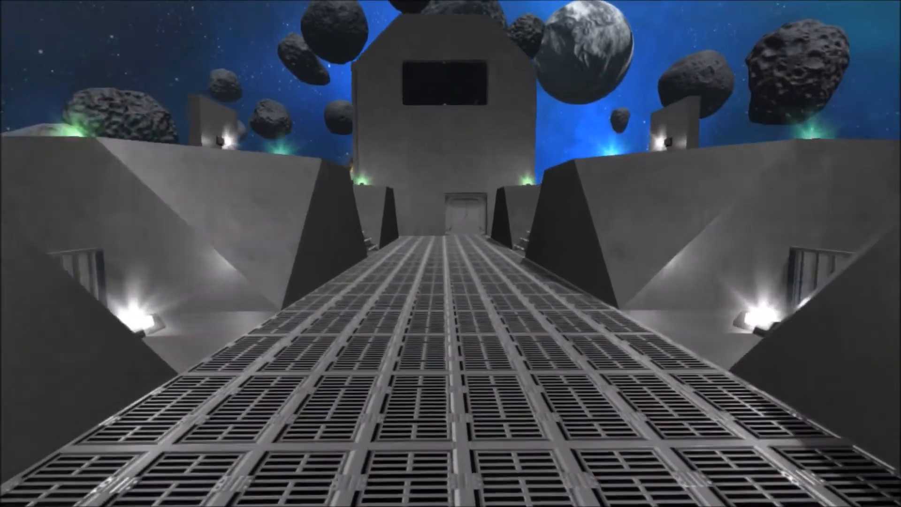
Walk across the grated walkway into the asteroid base to the lit staircase.
key("w")
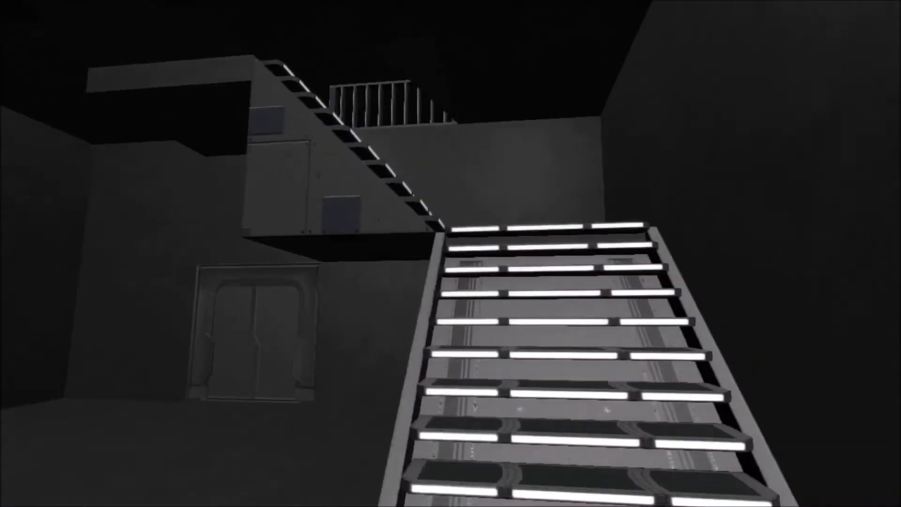
mouse_move(451, 254)
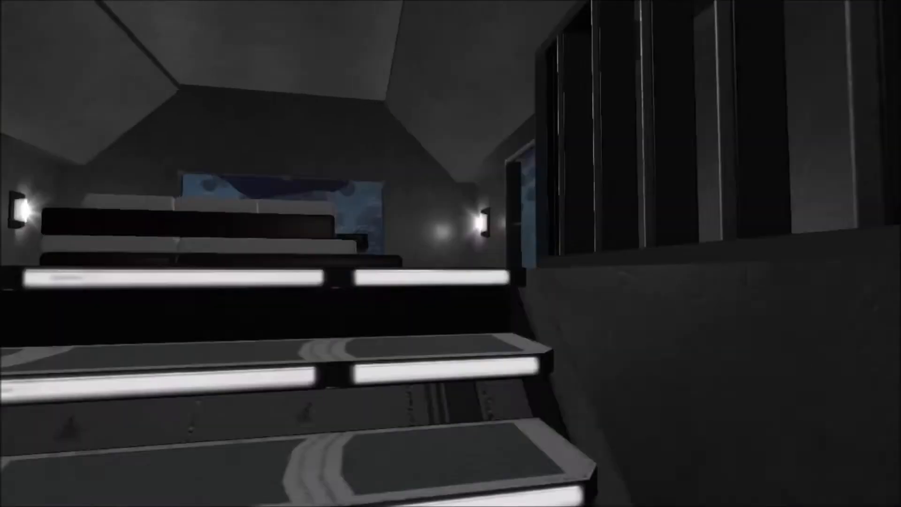
mouse_move(451, 253)
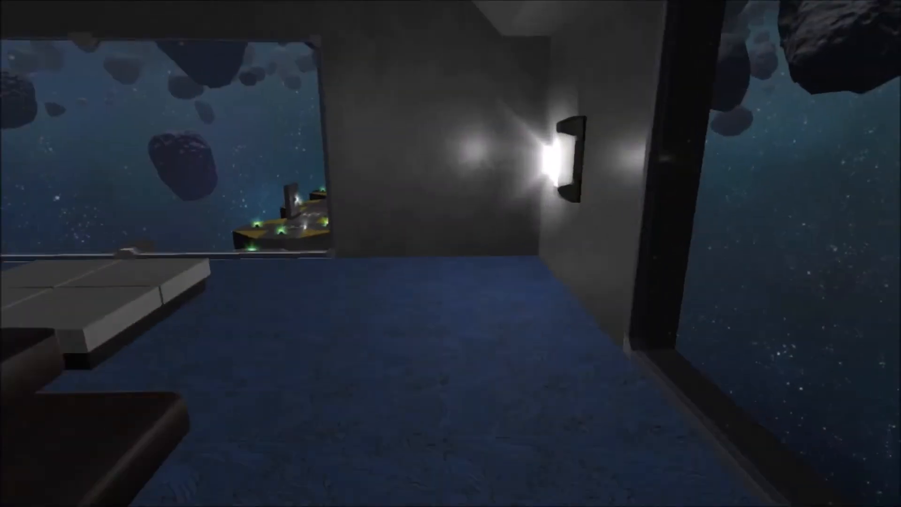
mouse_move(450, 253)
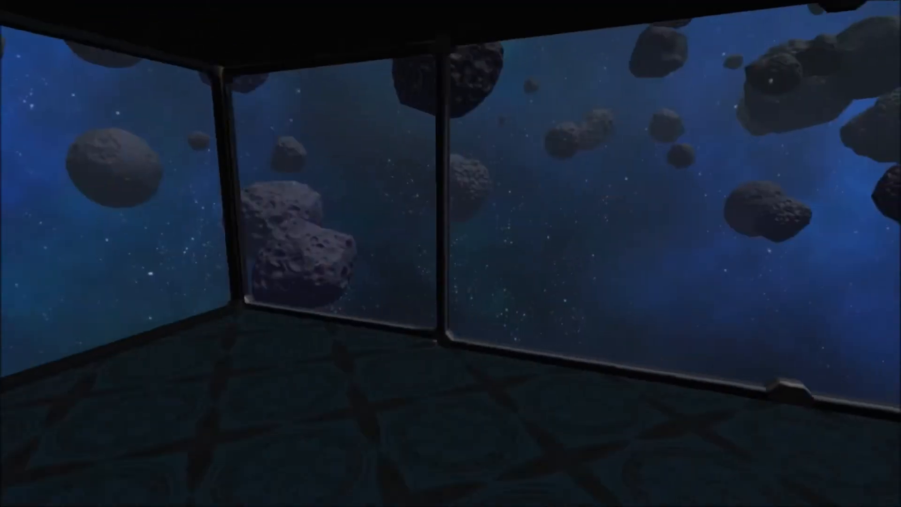
mouse_move(450, 253)
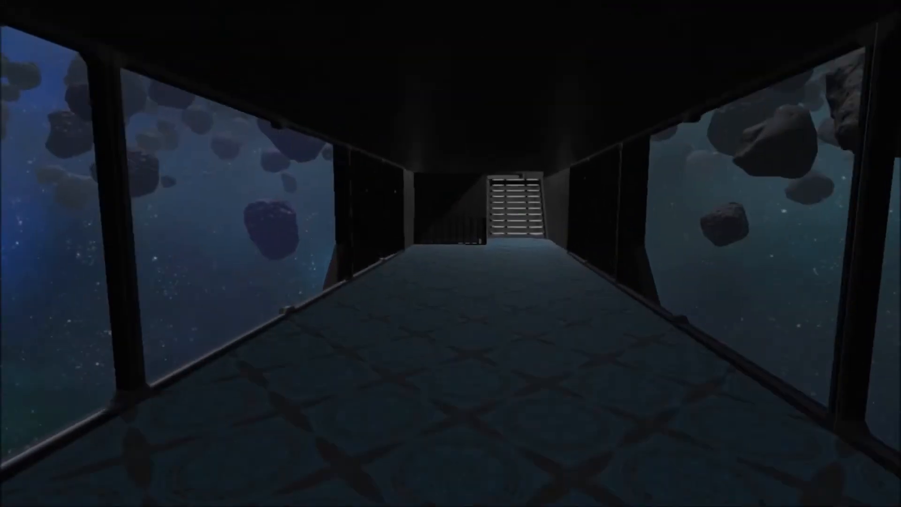
key("w")
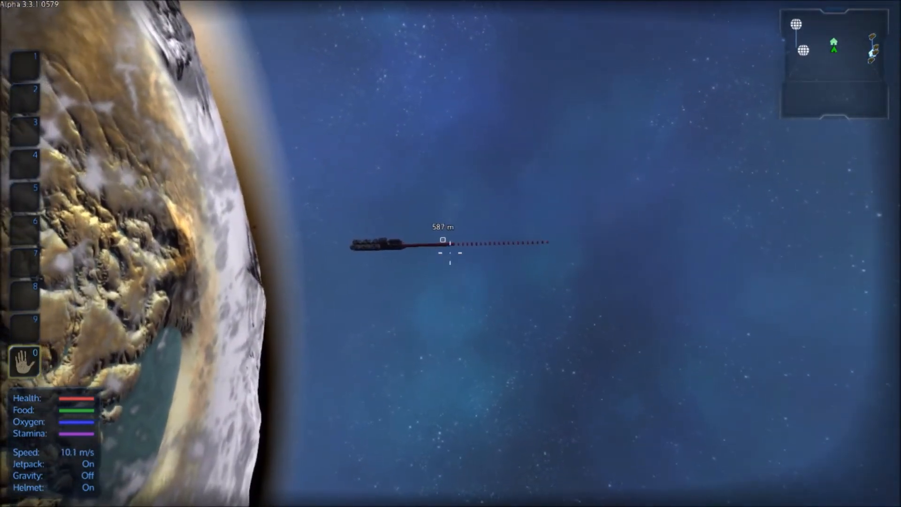
mouse_move(451, 253)
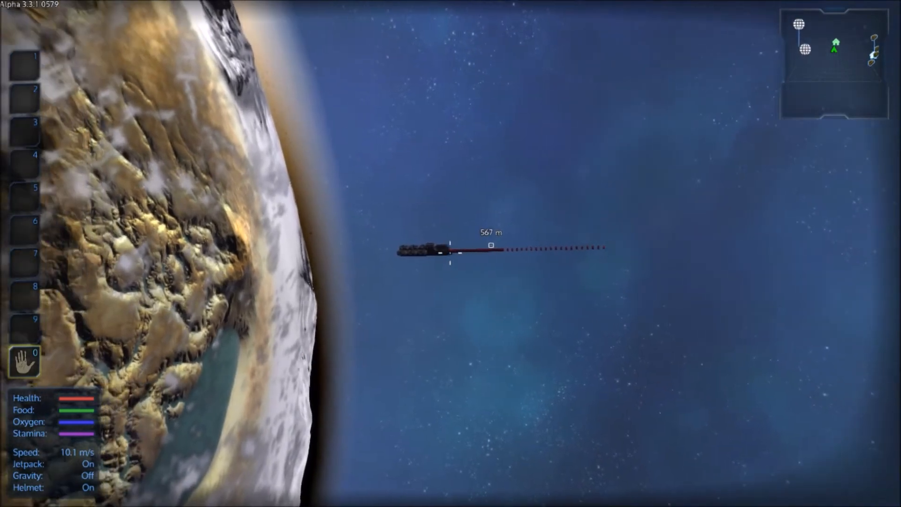